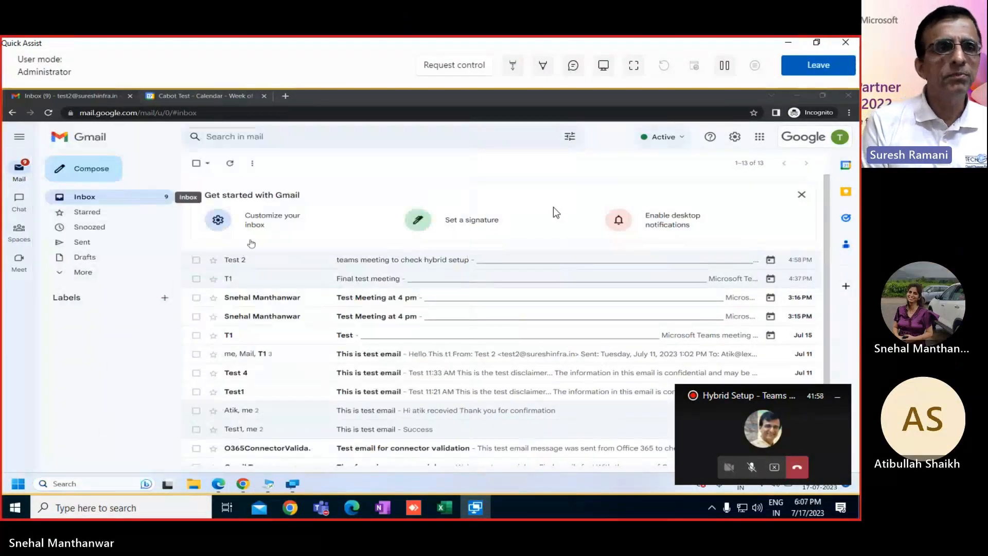
Check which Workspace account is signed in from the Gmail account menu
{"action": "left_click", "coordinate": [322, 507]}
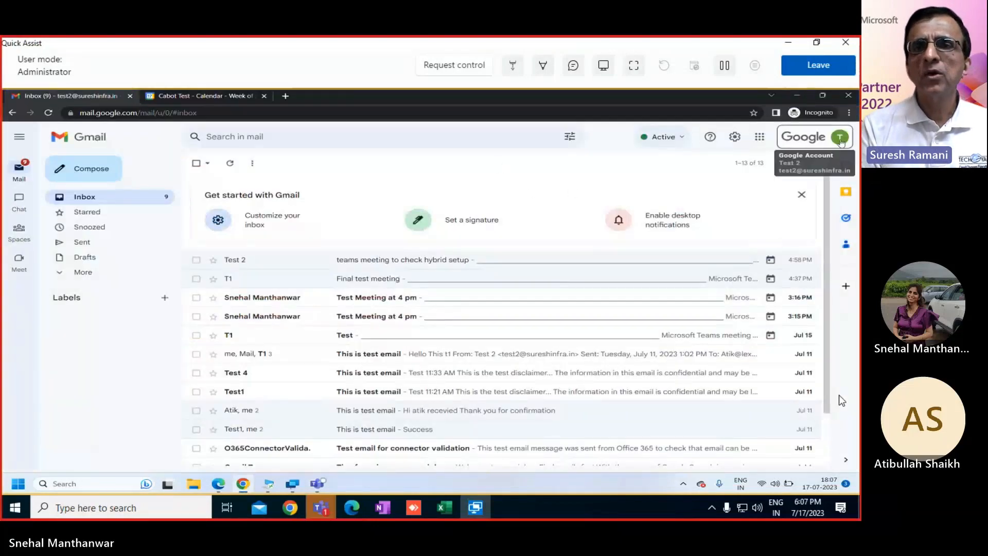
{"action": "left_click", "coordinate": [841, 137]}
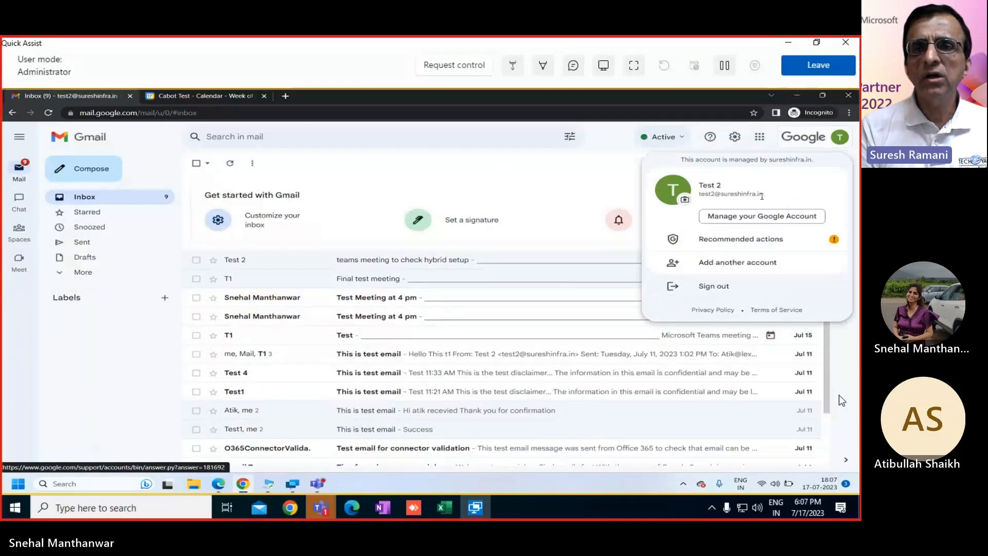
{"action": "mouse_move", "coordinate": [771, 198]}
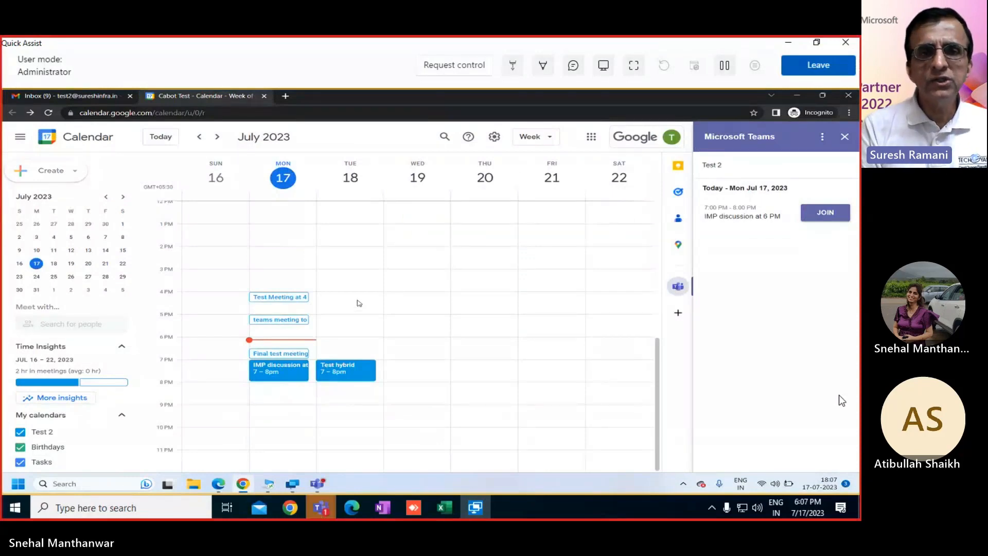
Start a Tuesday 4–5 PM event titled 'Teams Meeting for proposal'
{"action": "left_click", "coordinate": [350, 302]}
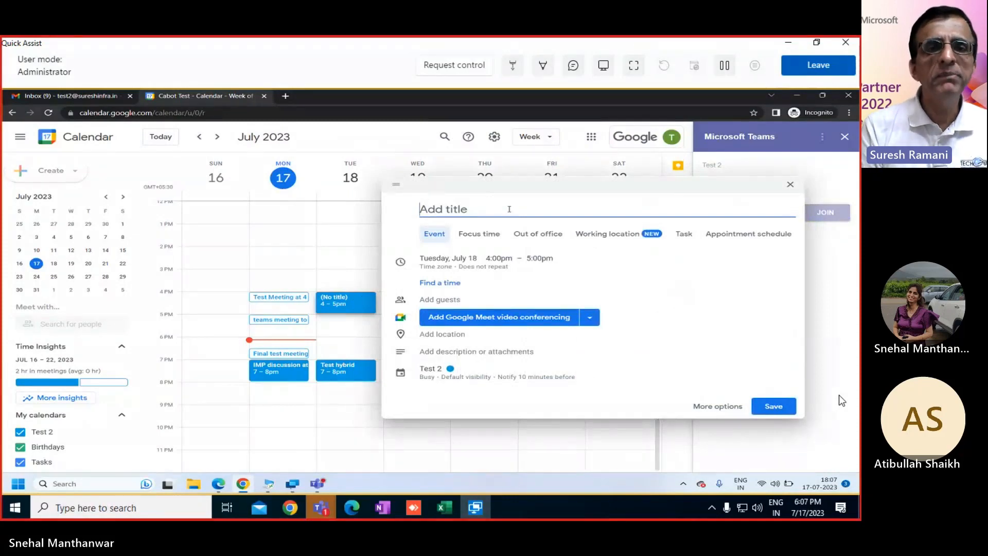
{"action": "type", "text": "T"}
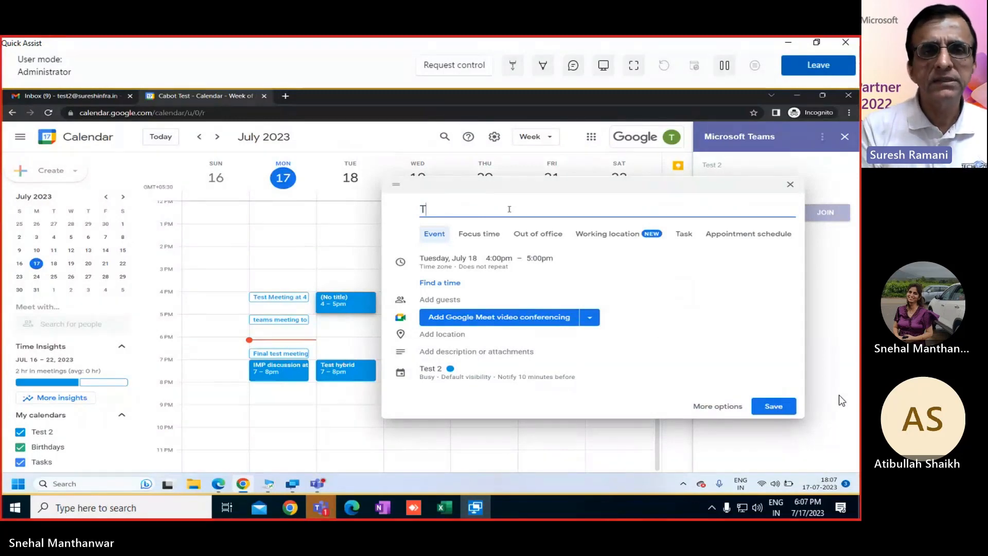
{"action": "type", "text": "eams Meeting for pr"}
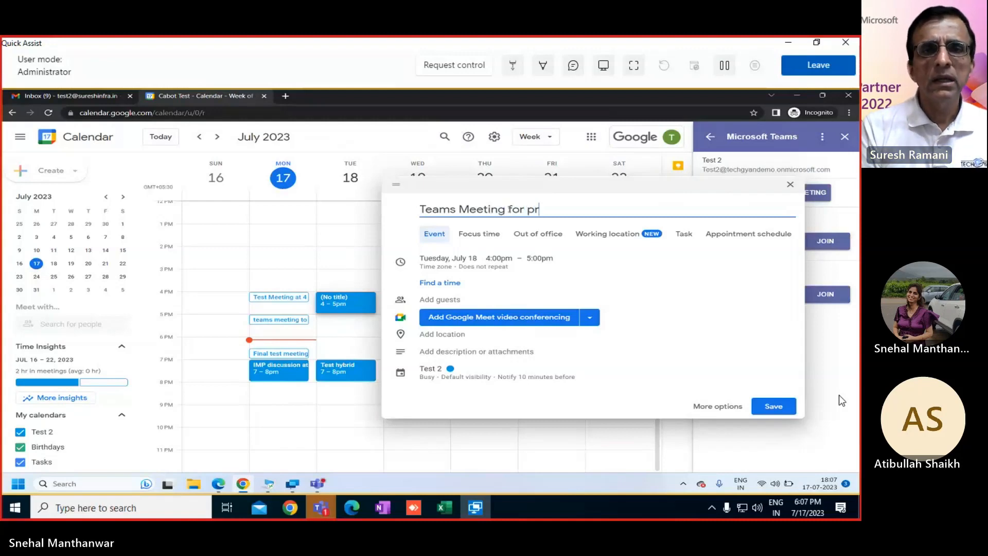
{"action": "type", "text": "opos"}
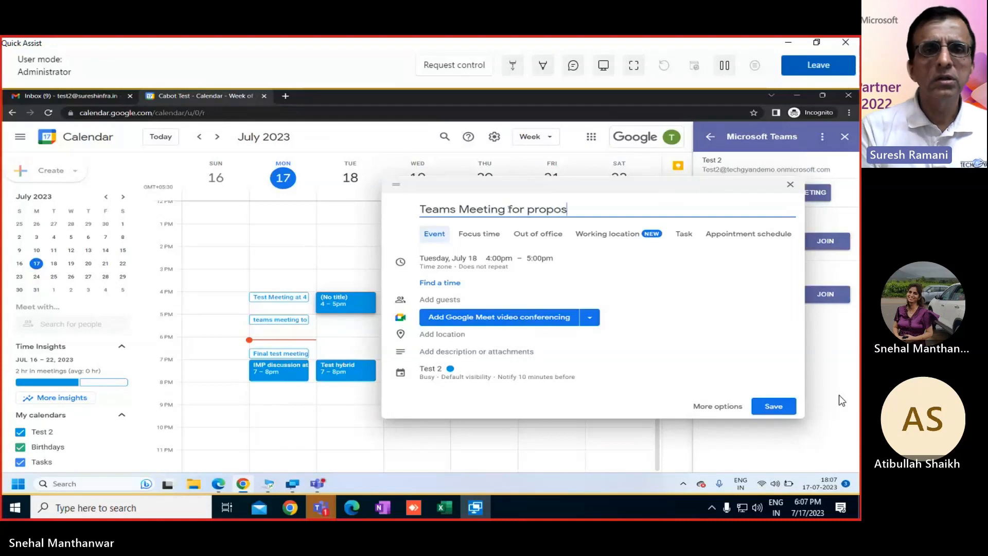
{"action": "type", "text": "al"}
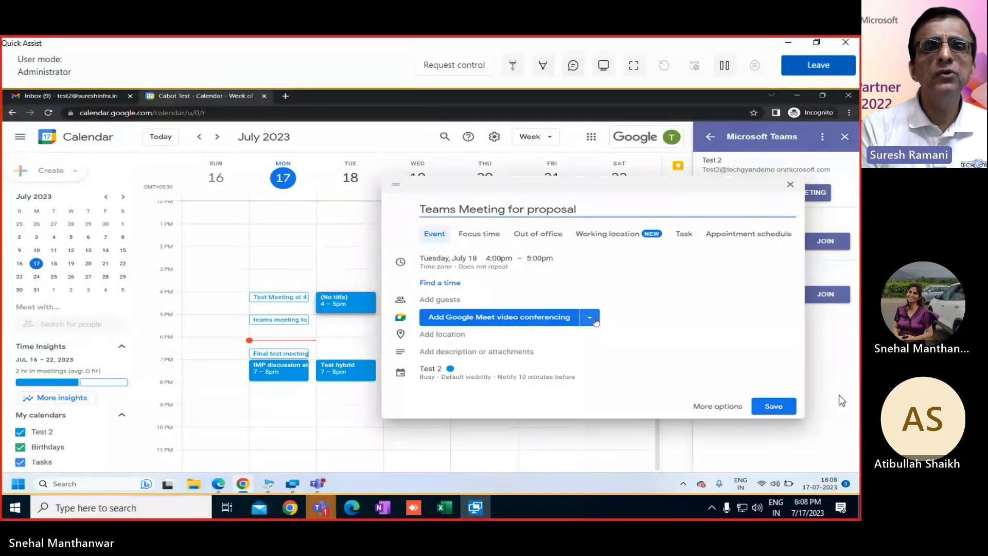
Add the first outside guest (Atik…) from the suggested addresses
{"action": "left_click", "coordinate": [590, 317]}
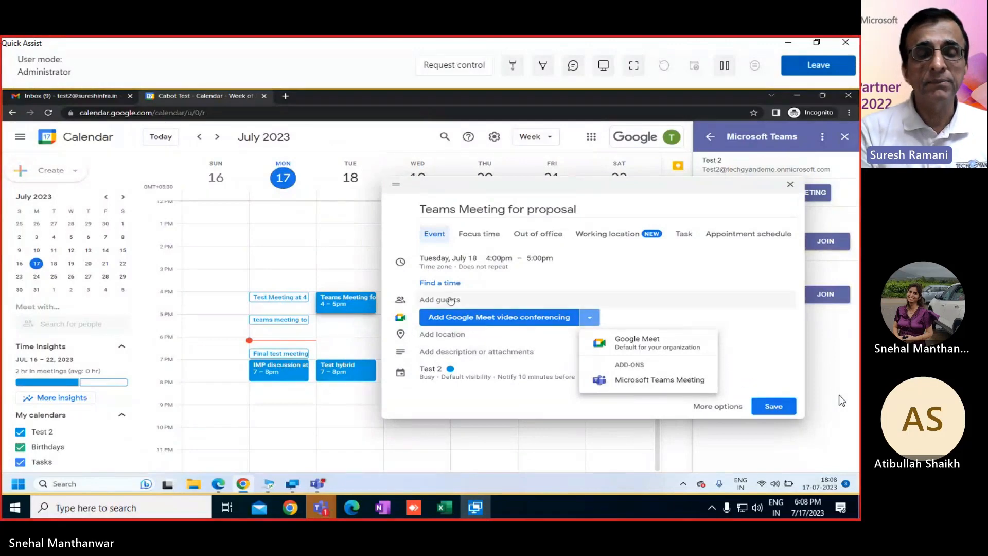
{"action": "left_click", "coordinate": [589, 317]}
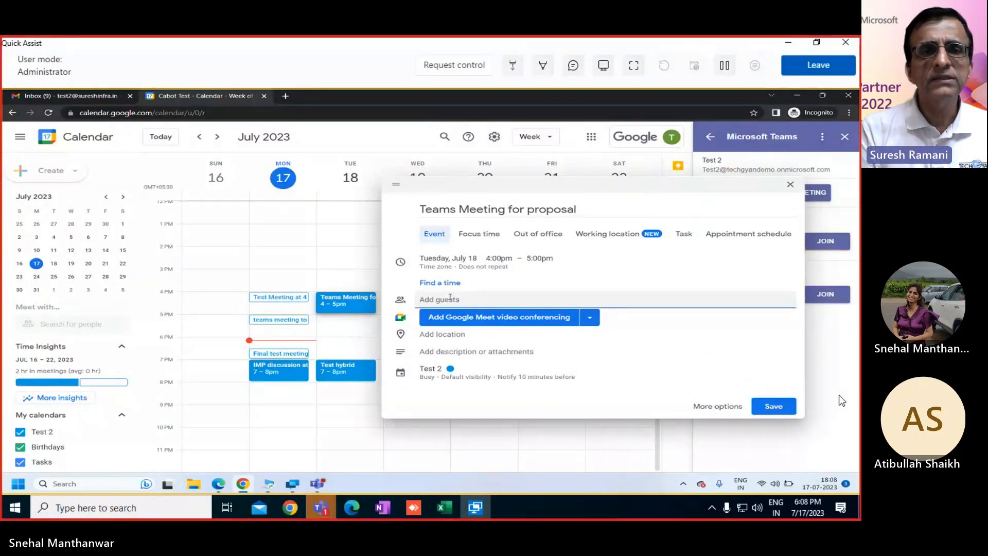
{"action": "type", "text": "A"}
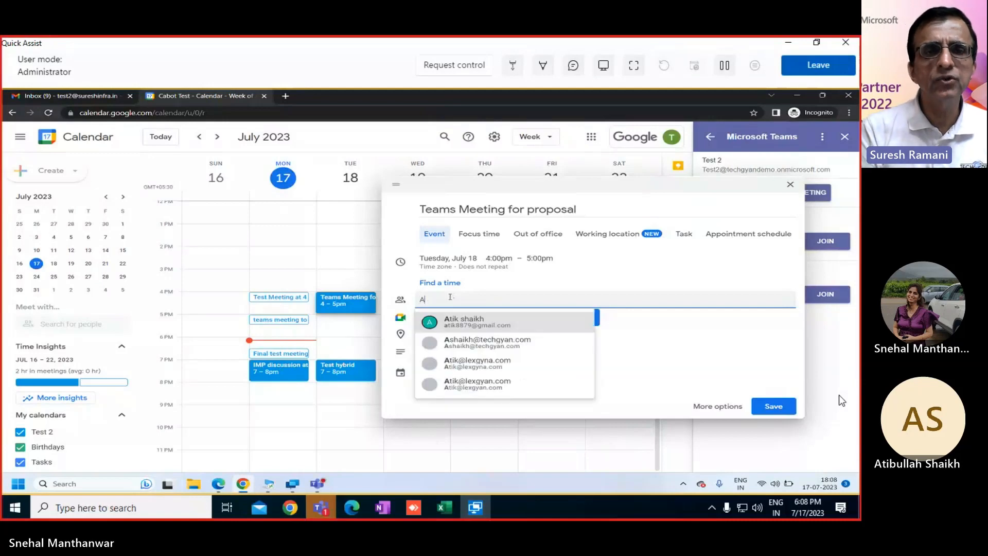
{"action": "type", "text": "tik"}
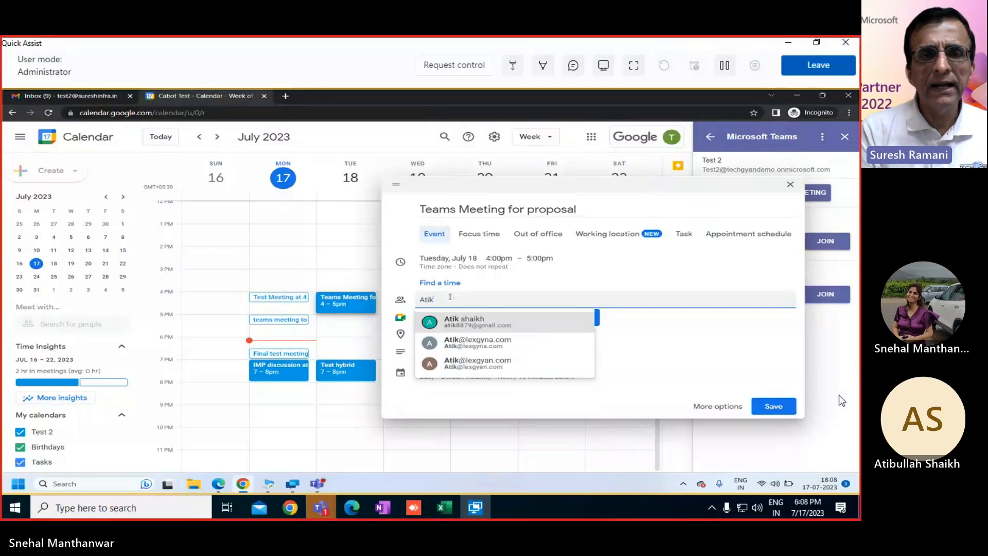
{"action": "type", "text": "@l"}
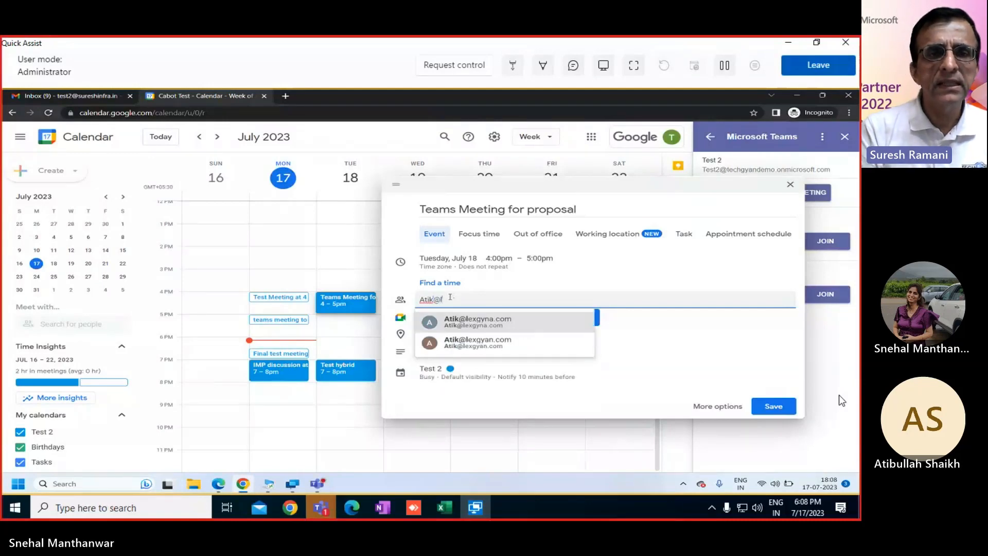
{"action": "left_click", "coordinate": [477, 321]}
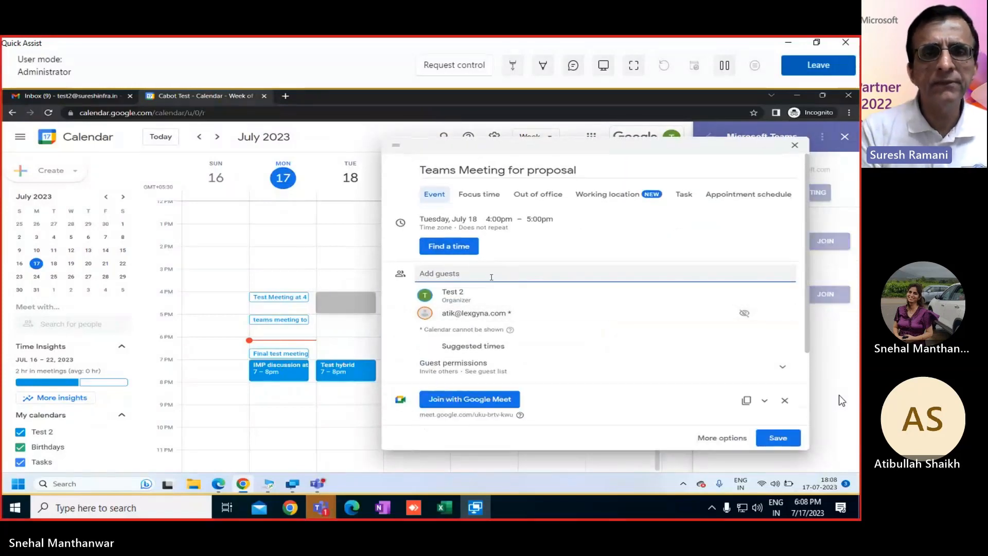
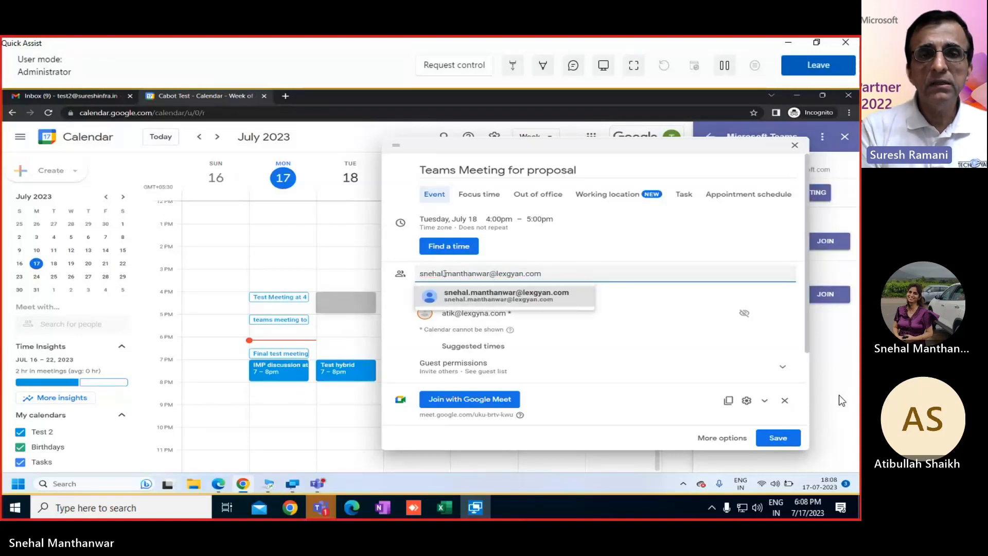
{"action": "left_click", "coordinate": [507, 296]}
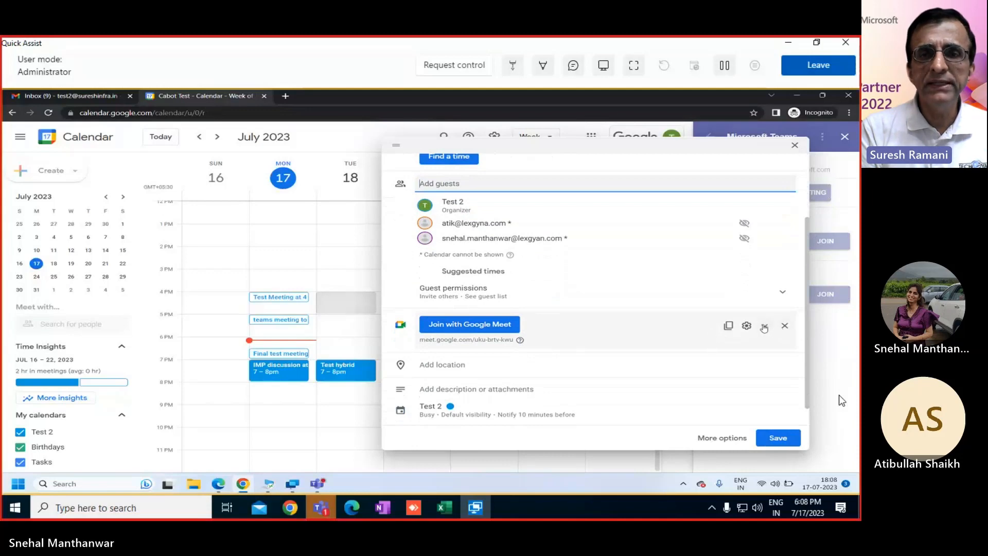
Replace the Google Meet link with a Microsoft Teams meeting on the draft
{"action": "left_click", "coordinate": [763, 326]}
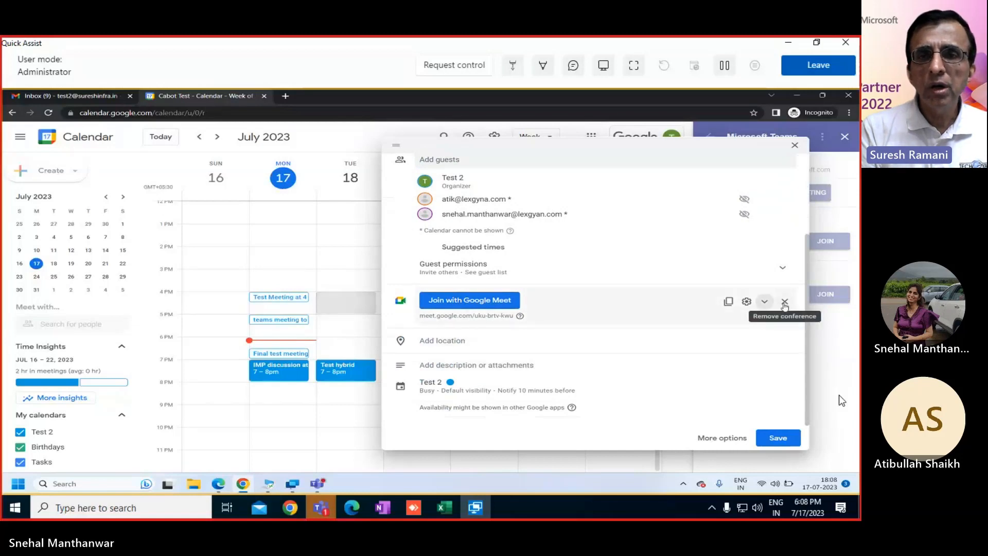
{"action": "left_click", "coordinate": [785, 302]}
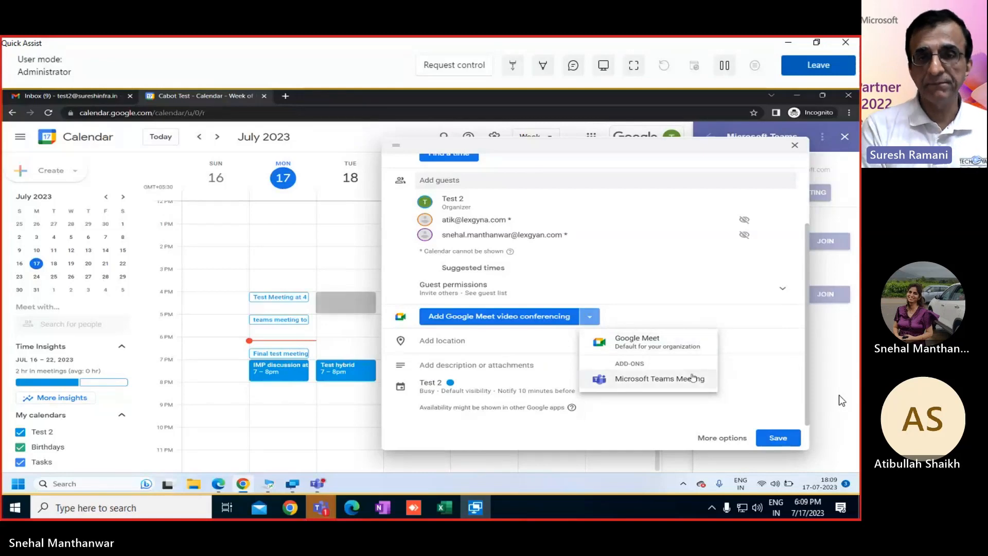
{"action": "left_click", "coordinate": [649, 379]}
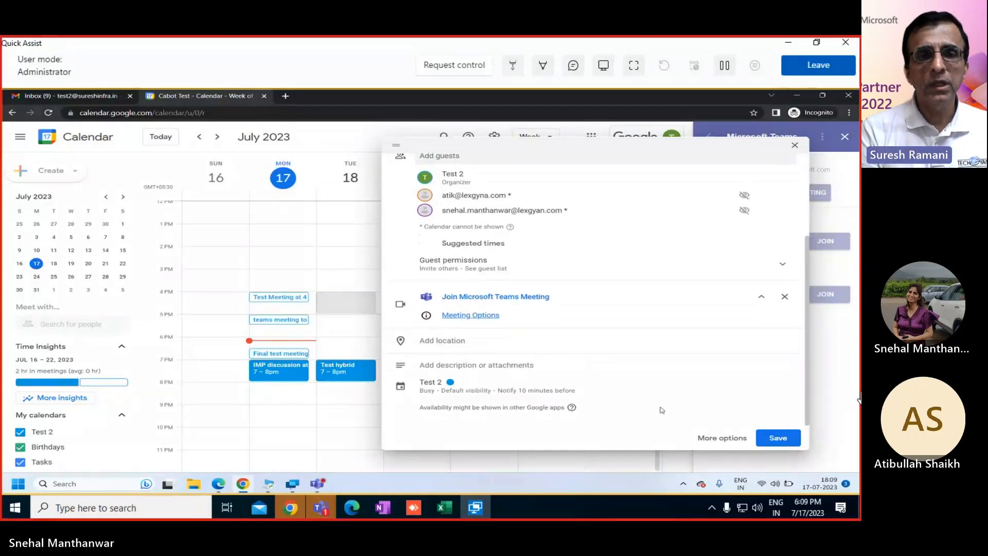
Save the event and send invitations to the guests outside the organization
{"action": "left_click", "coordinate": [779, 438]}
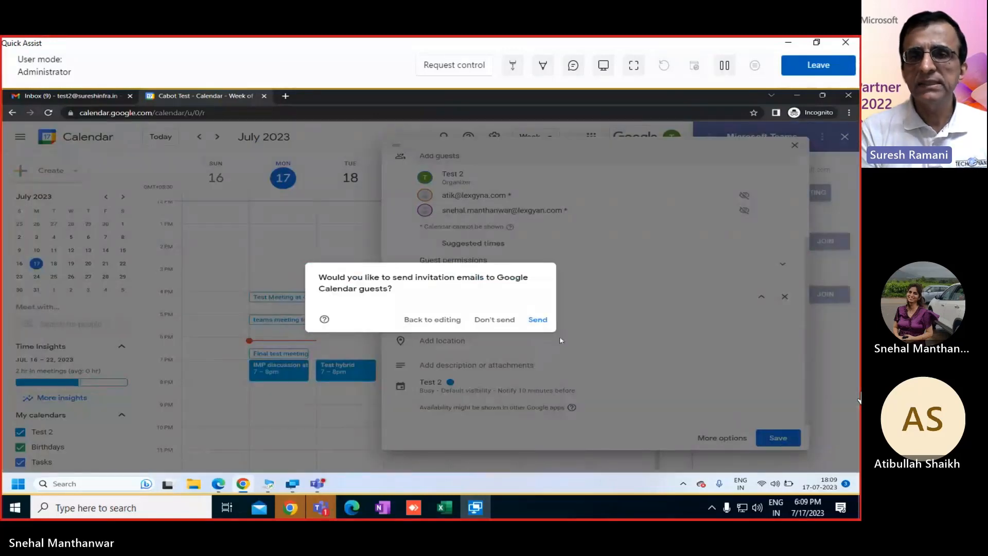
{"action": "left_click", "coordinate": [538, 319]}
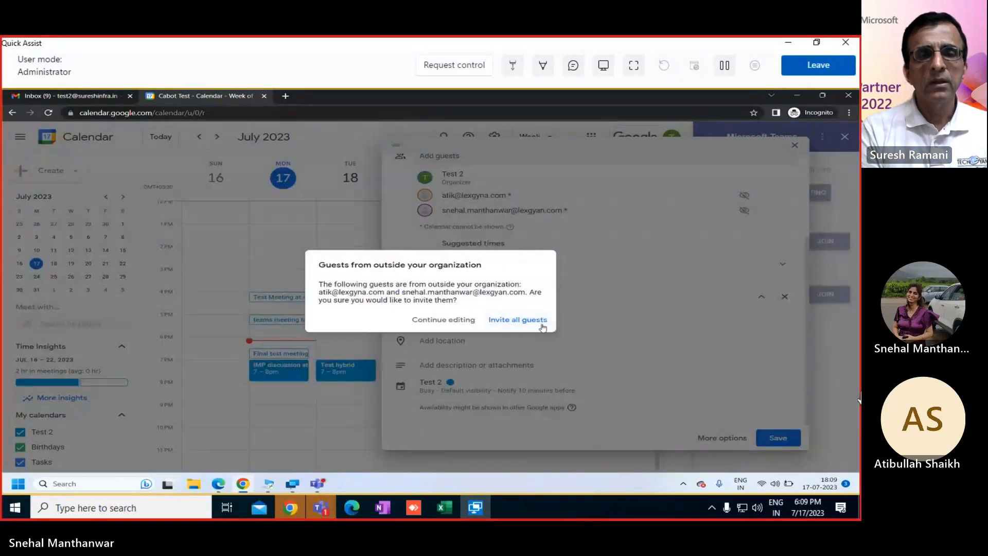
{"action": "left_click", "coordinate": [517, 319]}
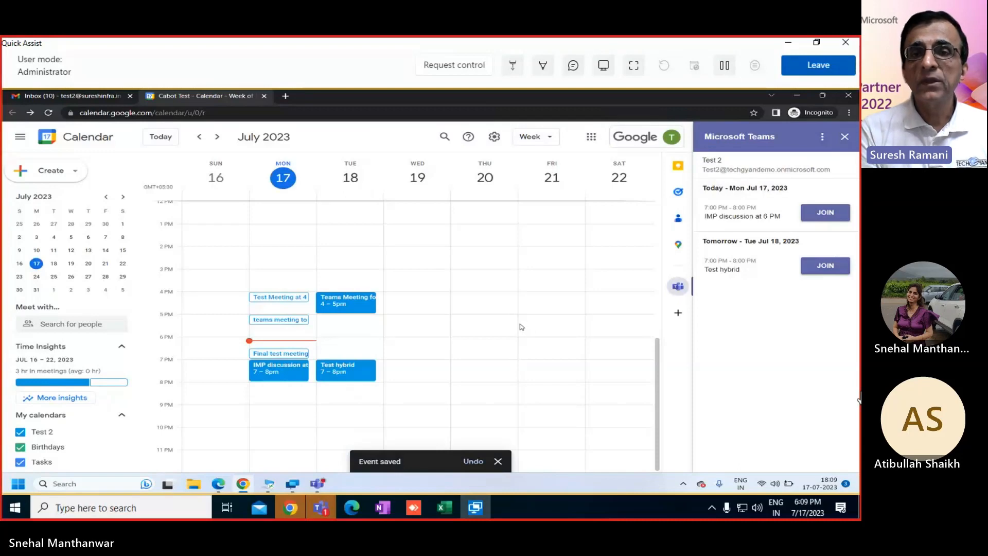
{"action": "mouse_move", "coordinate": [825, 266]}
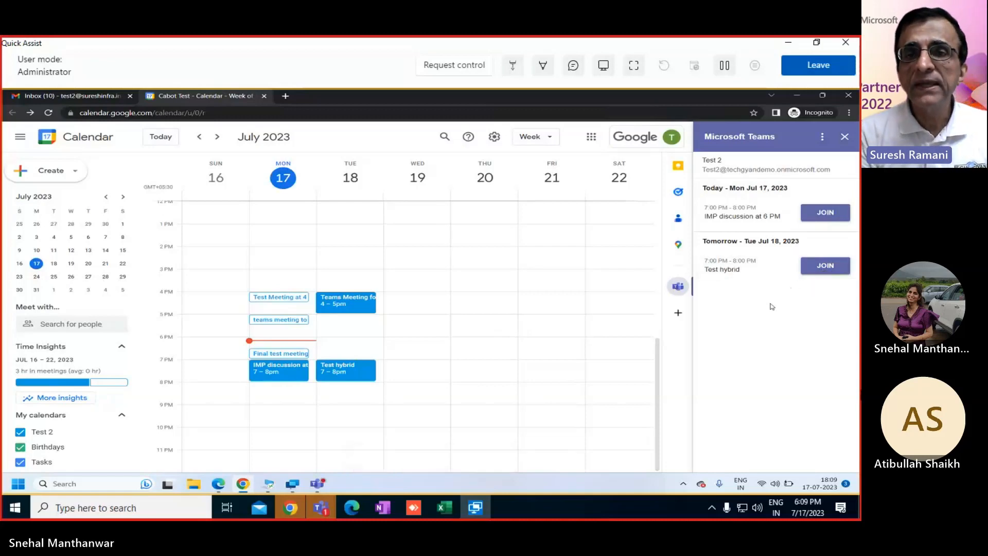
{"action": "mouse_move", "coordinate": [765, 315]}
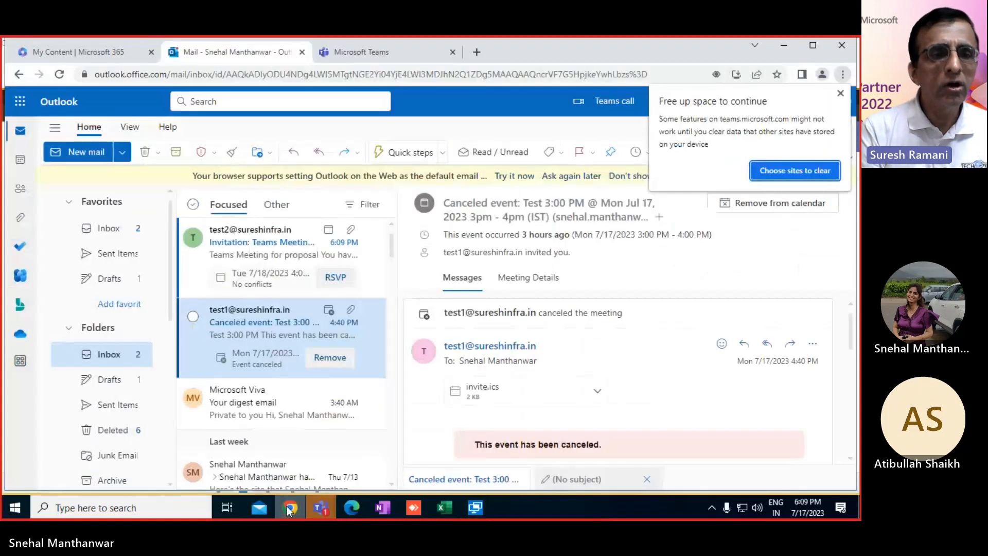
{"action": "mouse_move", "coordinate": [271, 250]}
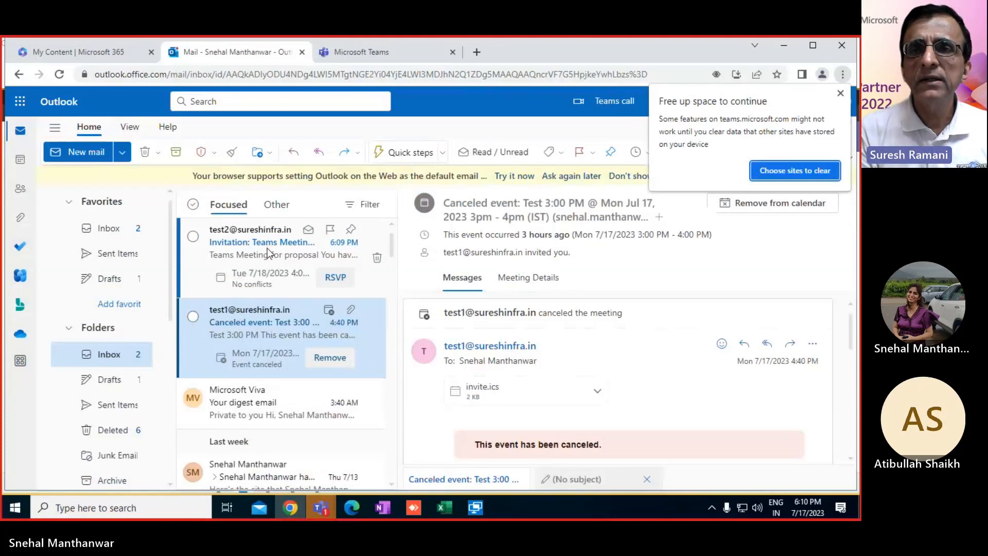
Accept the Teams Meeting for proposal invitation in Outlook on the web
{"action": "left_click", "coordinate": [263, 242]}
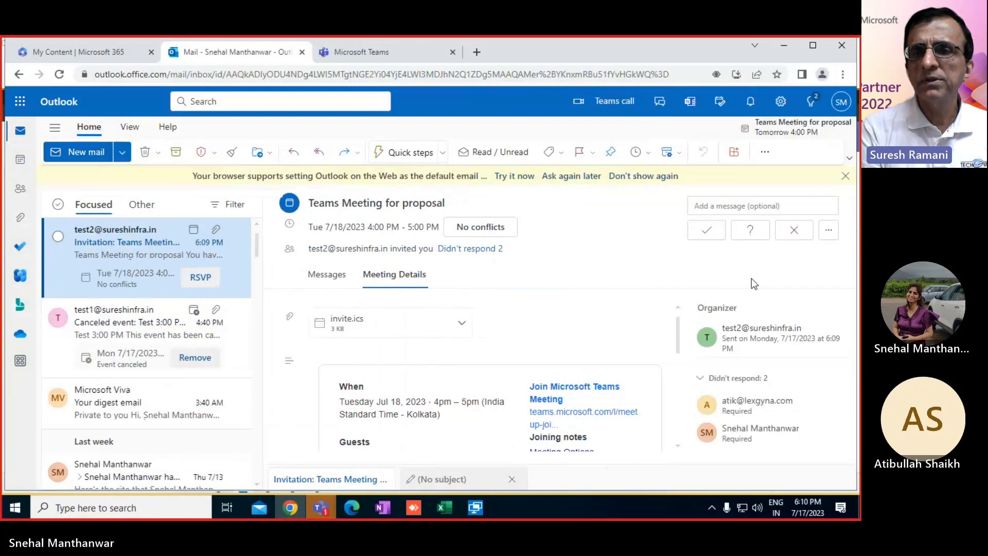
{"action": "mouse_move", "coordinate": [710, 256]}
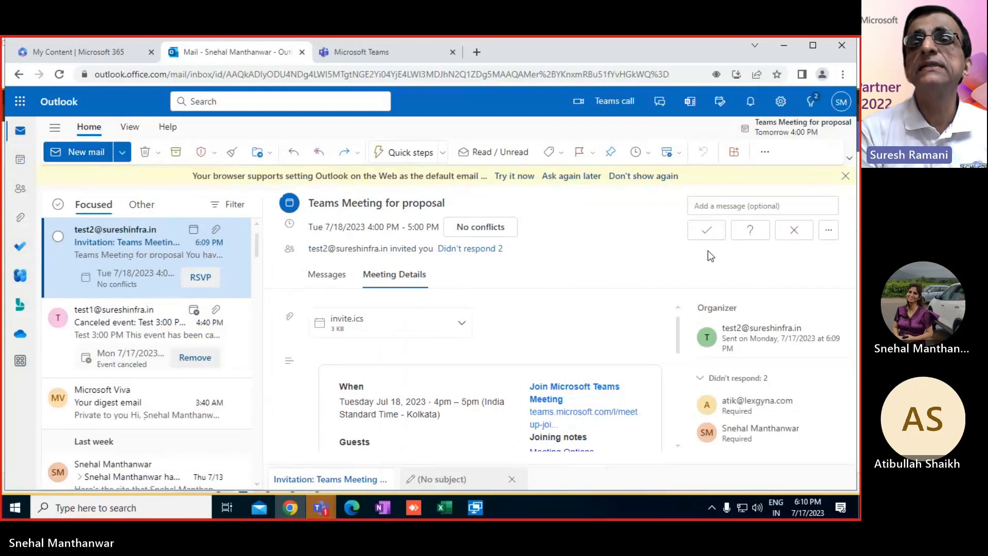
{"action": "mouse_move", "coordinate": [684, 270]}
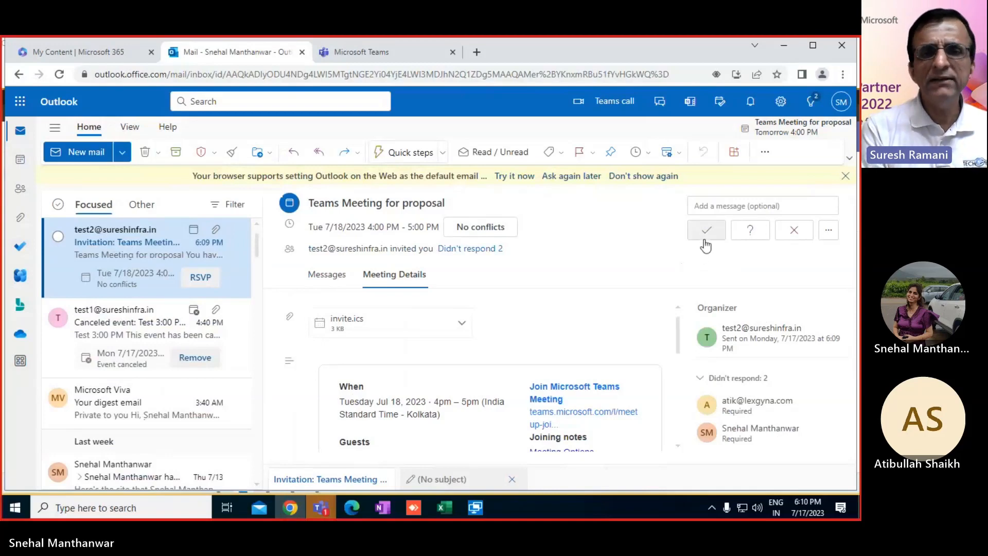
{"action": "left_click", "coordinate": [706, 229]}
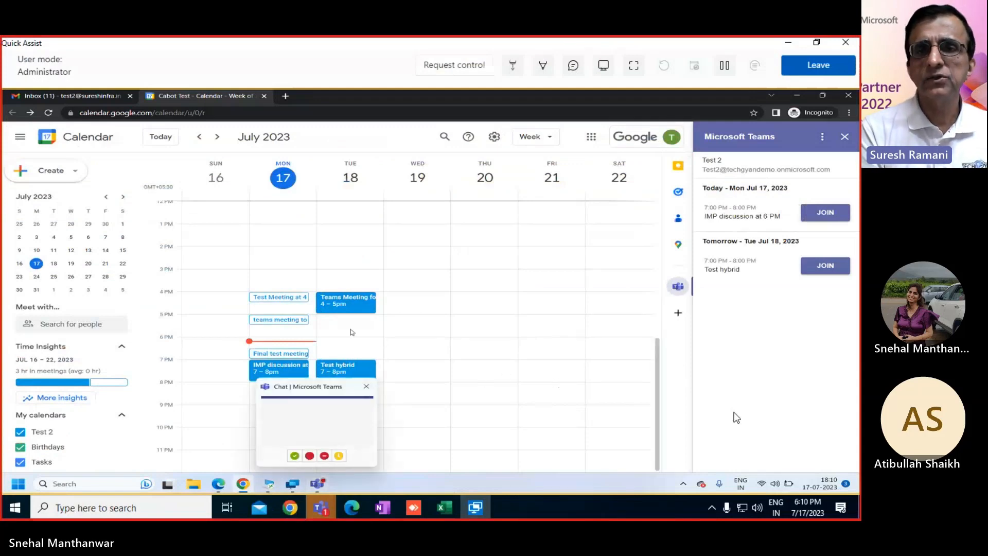
Join the Test hybrid meeting in the Teams desktop app, then leave it
{"action": "left_click", "coordinate": [365, 387]}
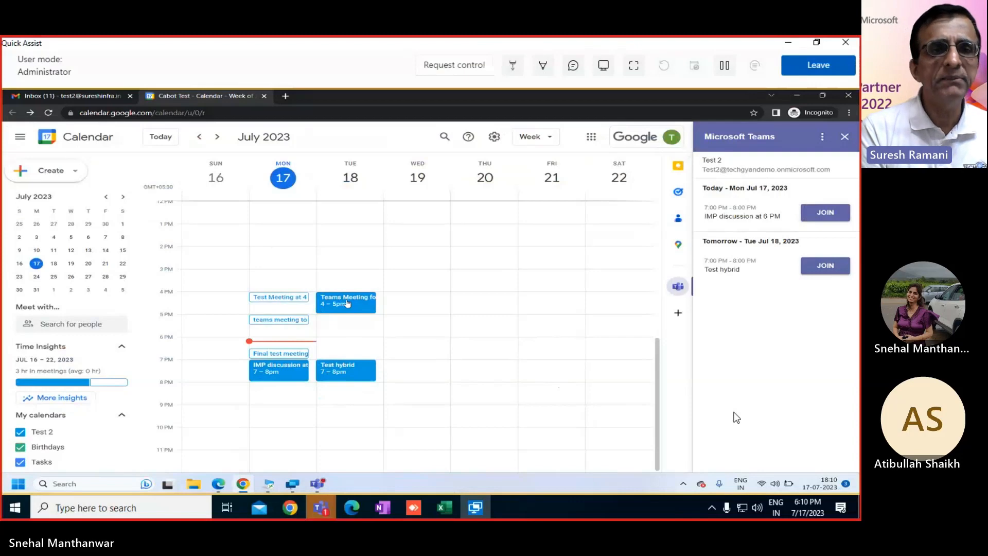
{"action": "mouse_move", "coordinate": [825, 266]}
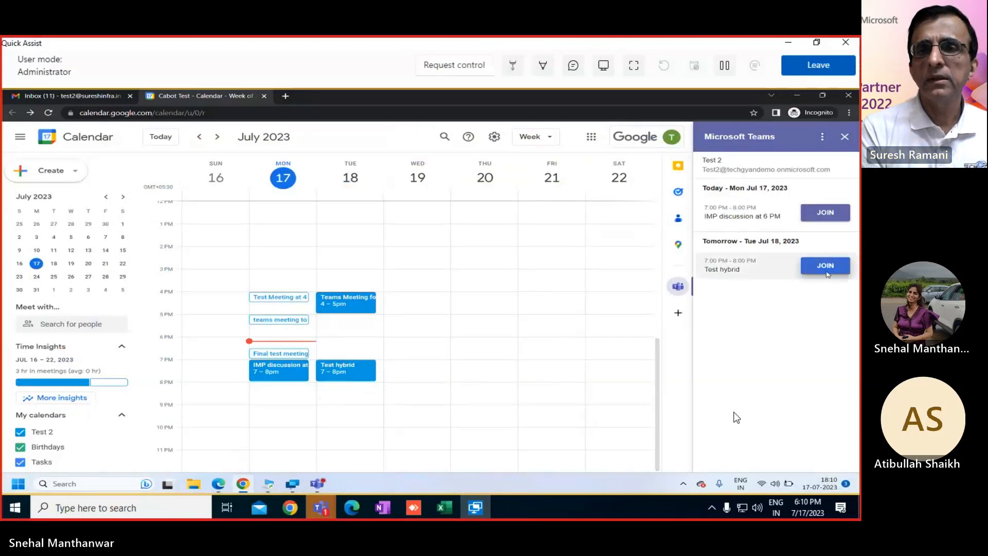
{"action": "left_click", "coordinate": [825, 266]}
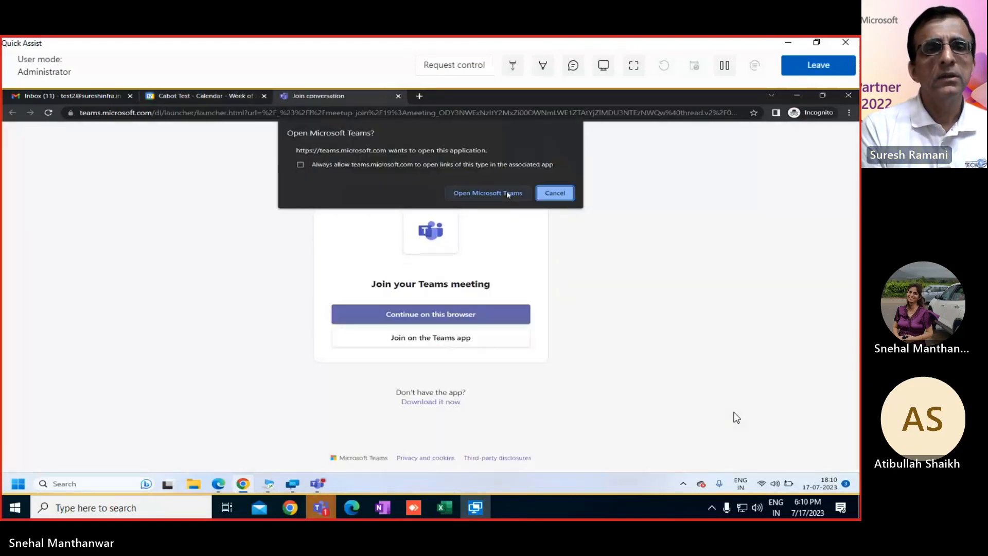
{"action": "left_click", "coordinate": [487, 192]}
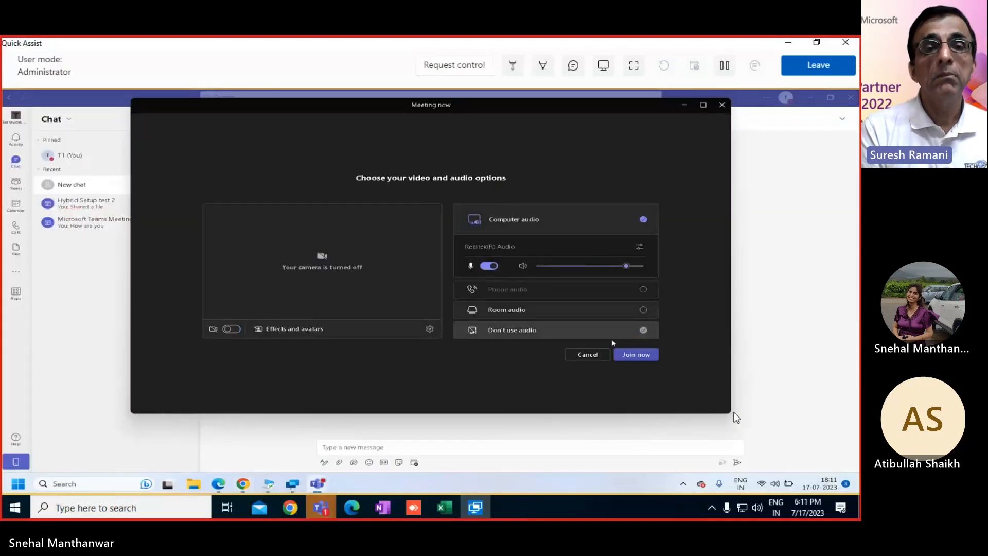
{"action": "left_click", "coordinate": [635, 354]}
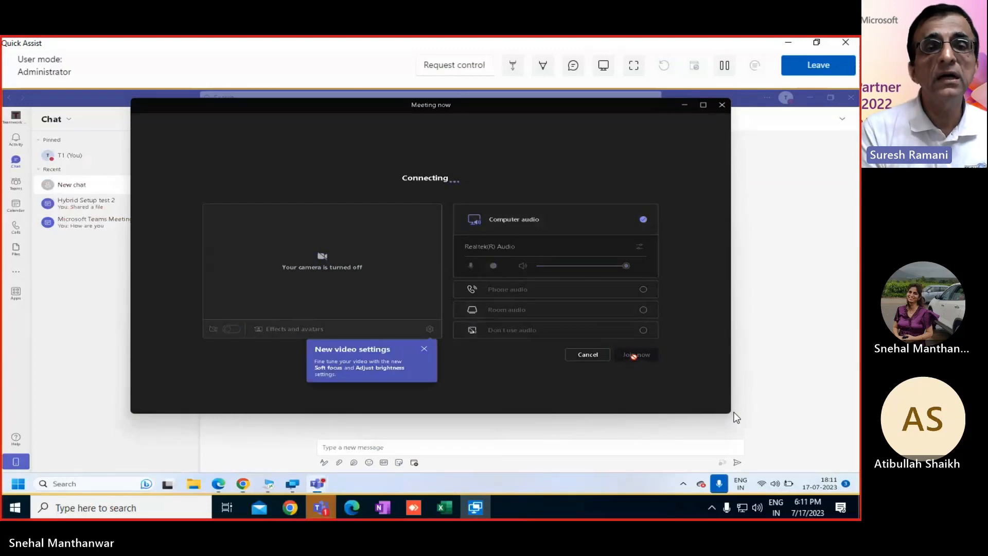
{"action": "left_click", "coordinate": [636, 354]}
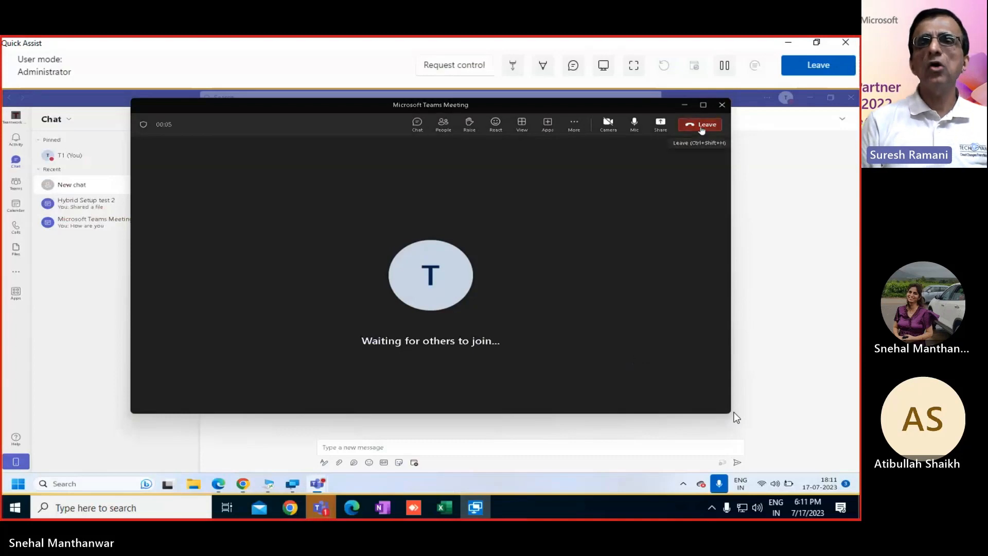
{"action": "left_click", "coordinate": [699, 124]}
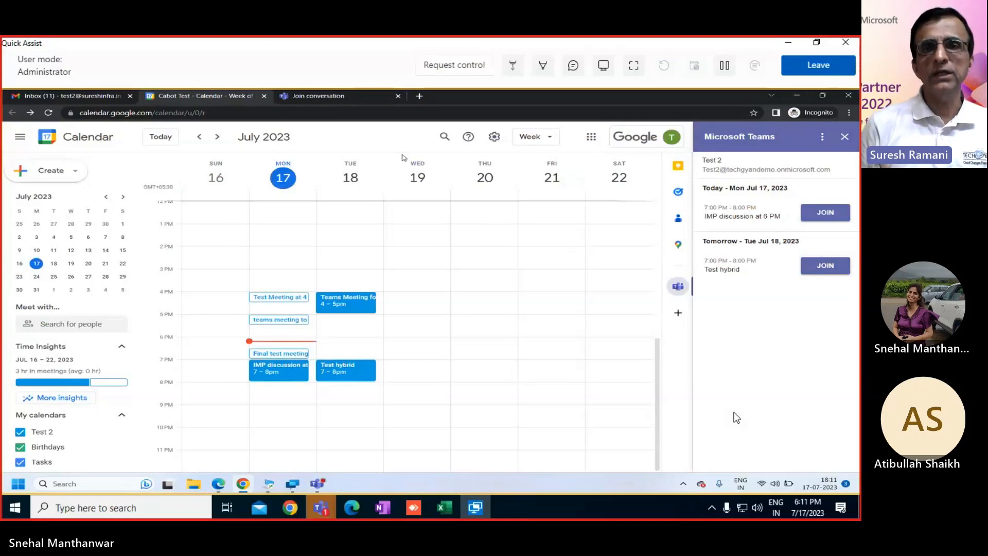
{"action": "mouse_move", "coordinate": [398, 159]}
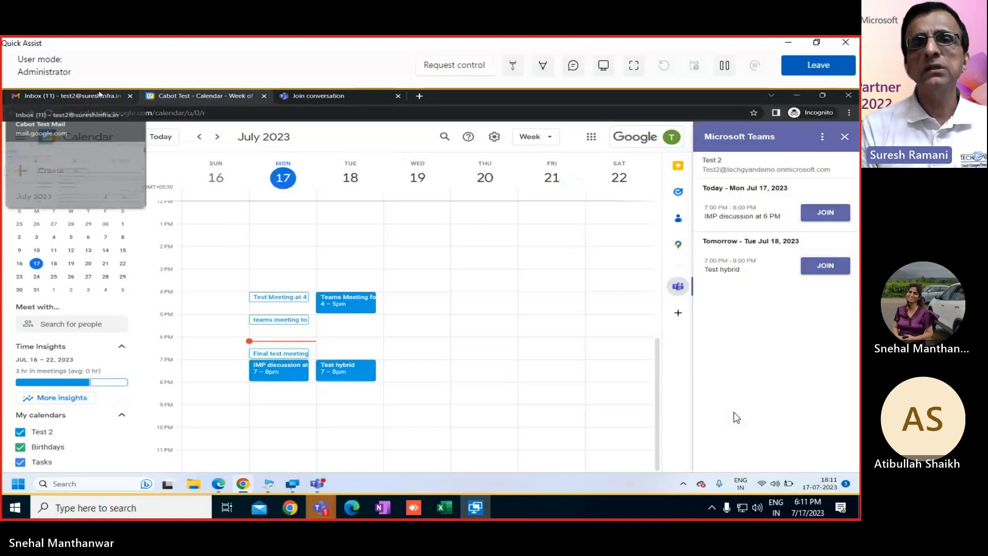
Return to the Gmail inbox with the acceptance reply for the proposal meeting
{"action": "left_click", "coordinate": [69, 96]}
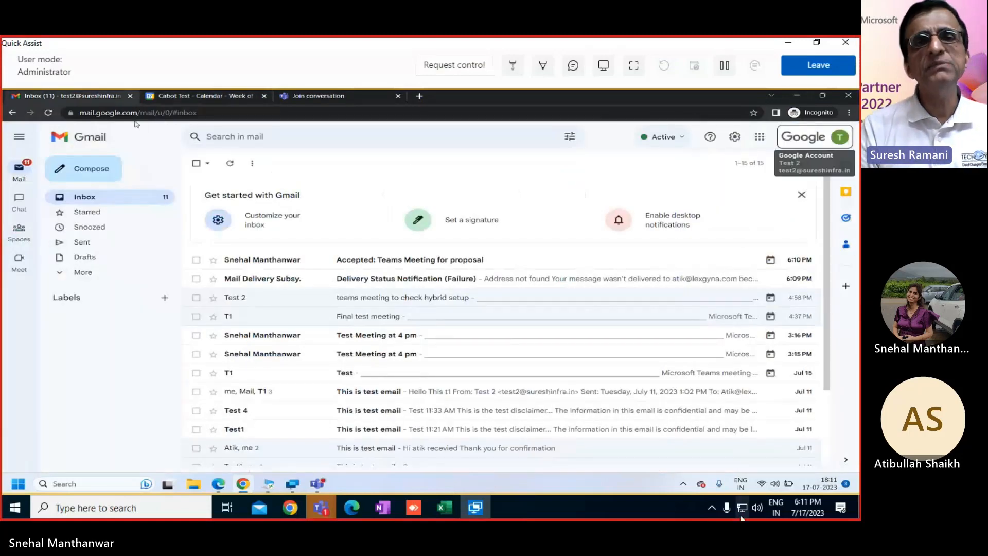
{"action": "mouse_move", "coordinate": [290, 507]}
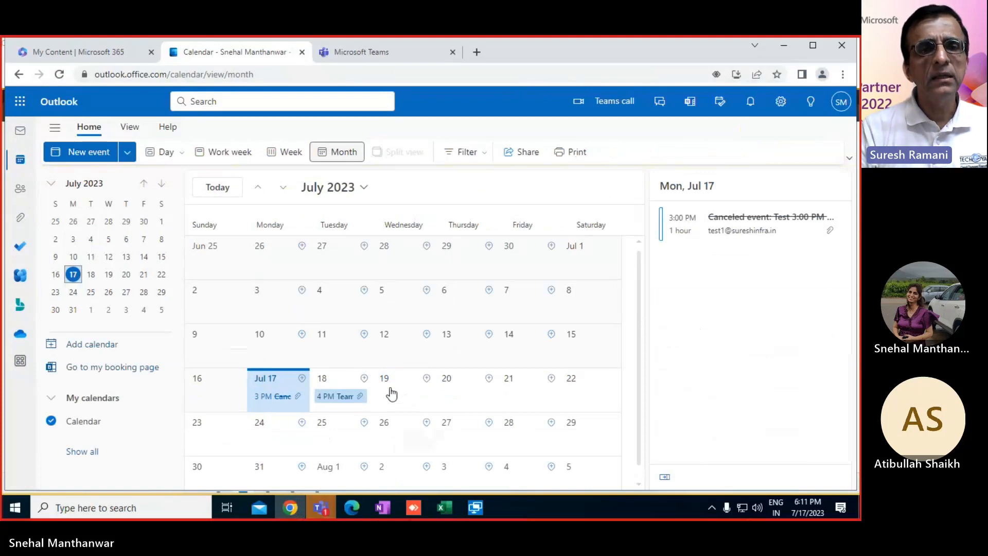
Start a new Outlook event titled 'Teams Proposal Meeting' for 18 July, 2–3 PM
{"action": "left_click", "coordinate": [403, 389]}
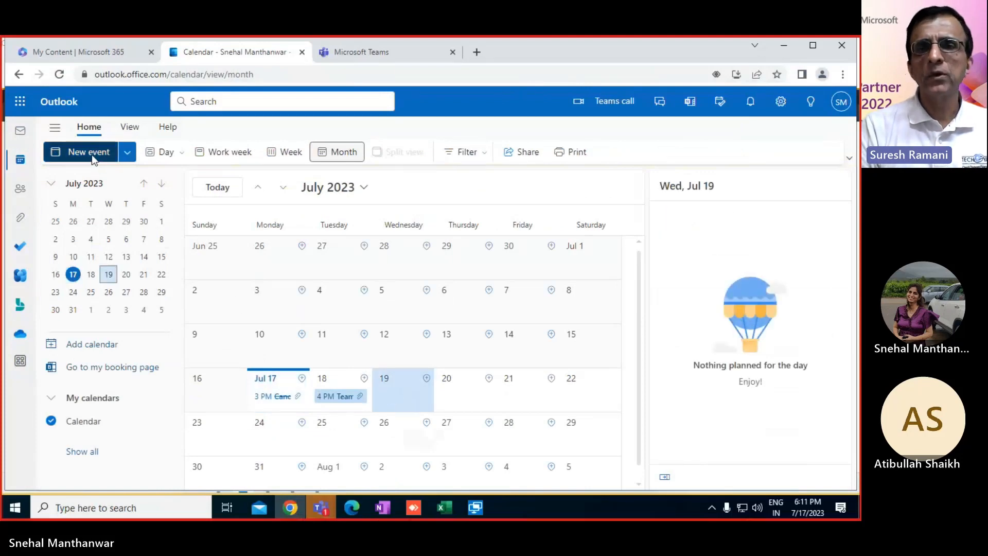
{"action": "left_click", "coordinate": [80, 153]}
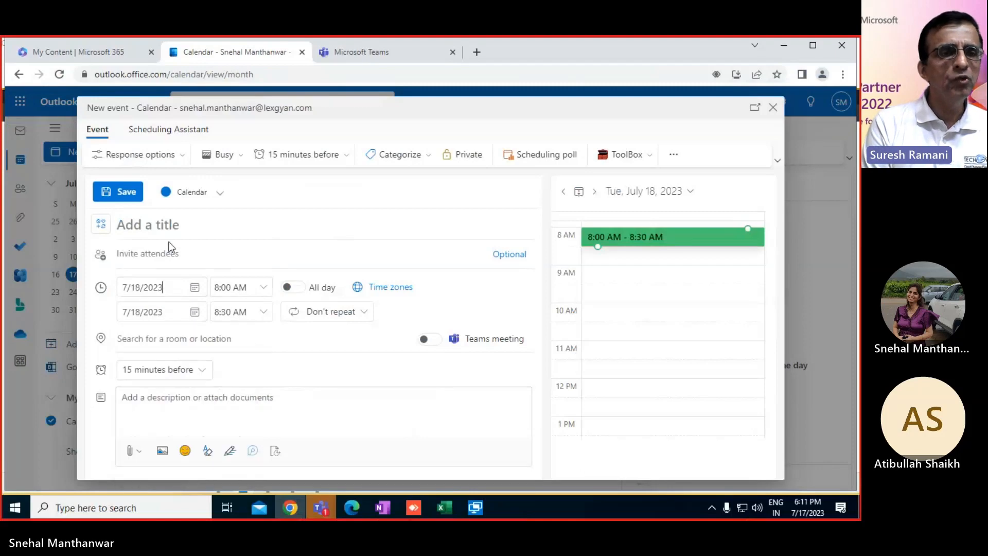
{"action": "type", "text": "Teams"}
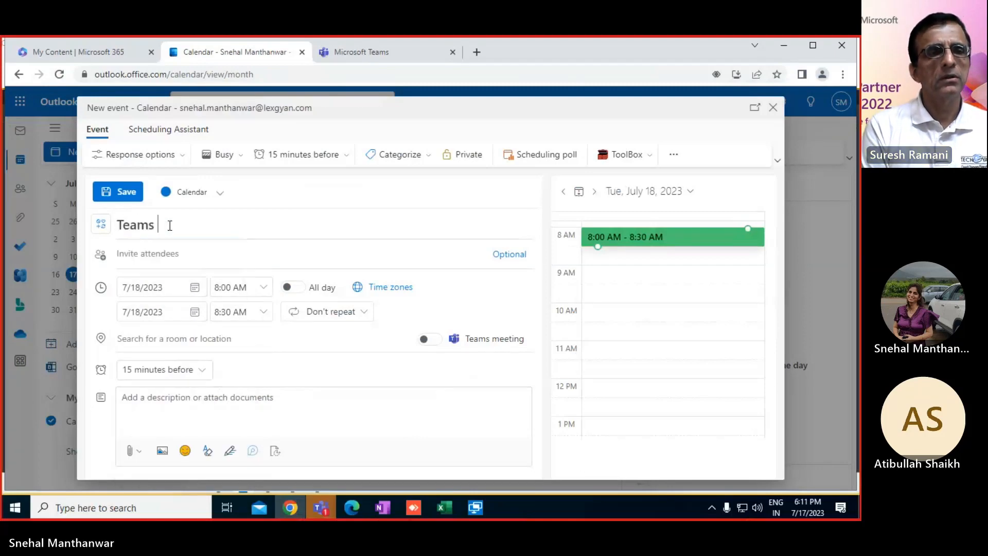
{"action": "type", "text": "Proposal Meeting"}
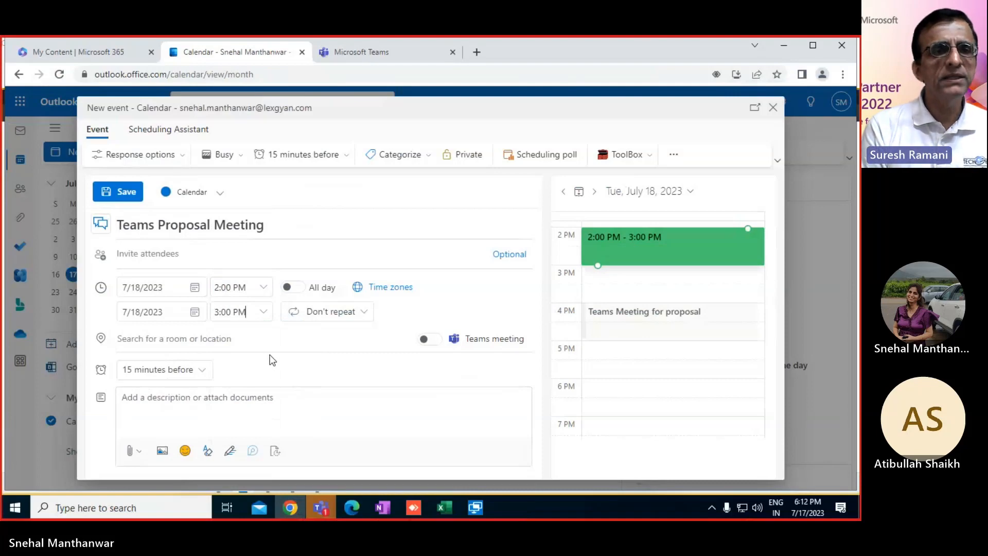
Invite the test1 attendee address and send the Teams meeting invitation
{"action": "left_click", "coordinate": [147, 253]}
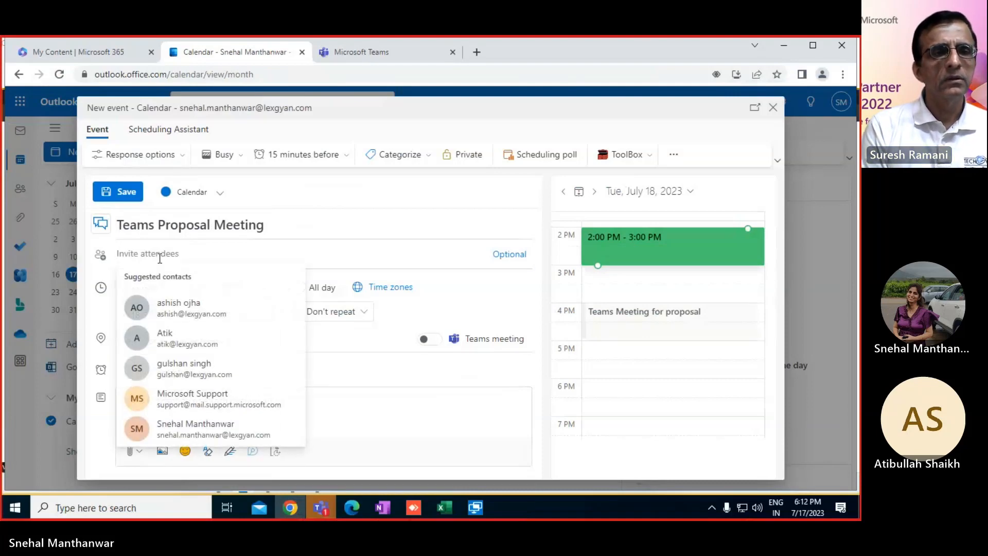
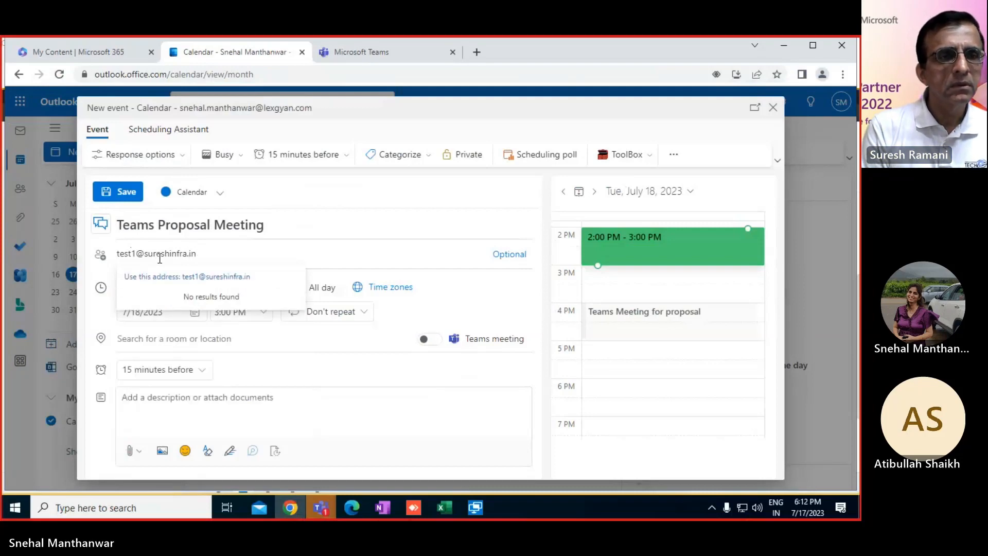
{"action": "left_click", "coordinate": [186, 276]}
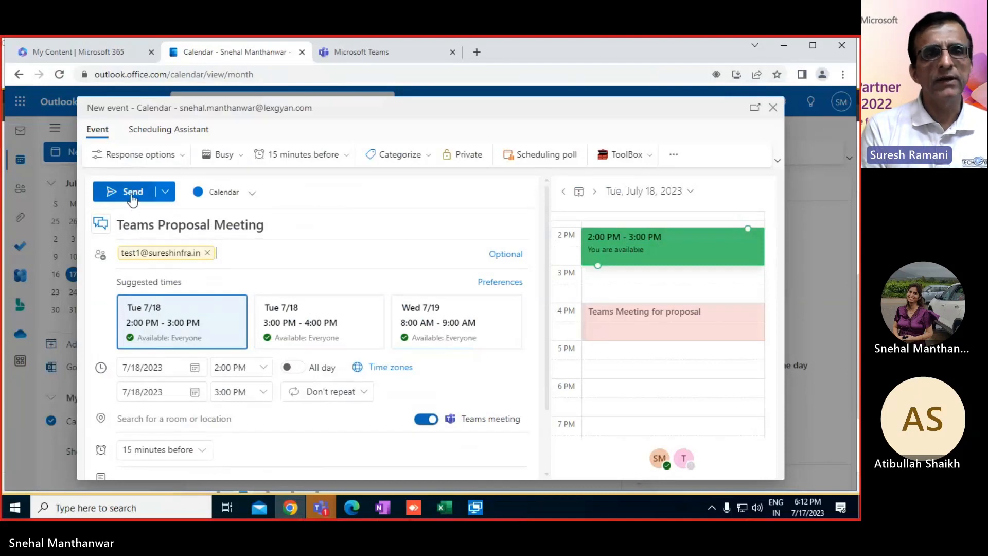
{"action": "left_click", "coordinate": [130, 191]}
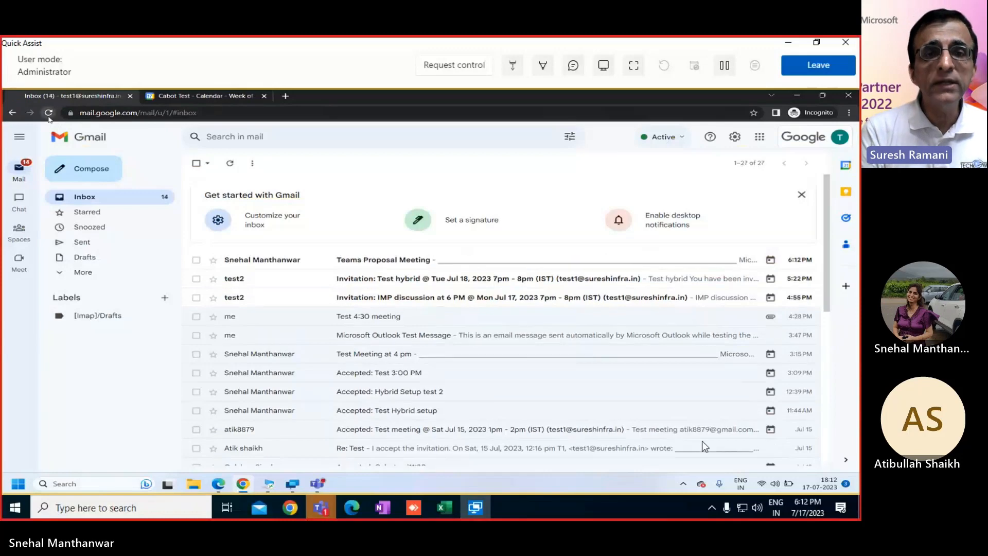
Open the arrived Teams Proposal Meeting invitation and follow its Teams join link
{"action": "left_click", "coordinate": [49, 113]}
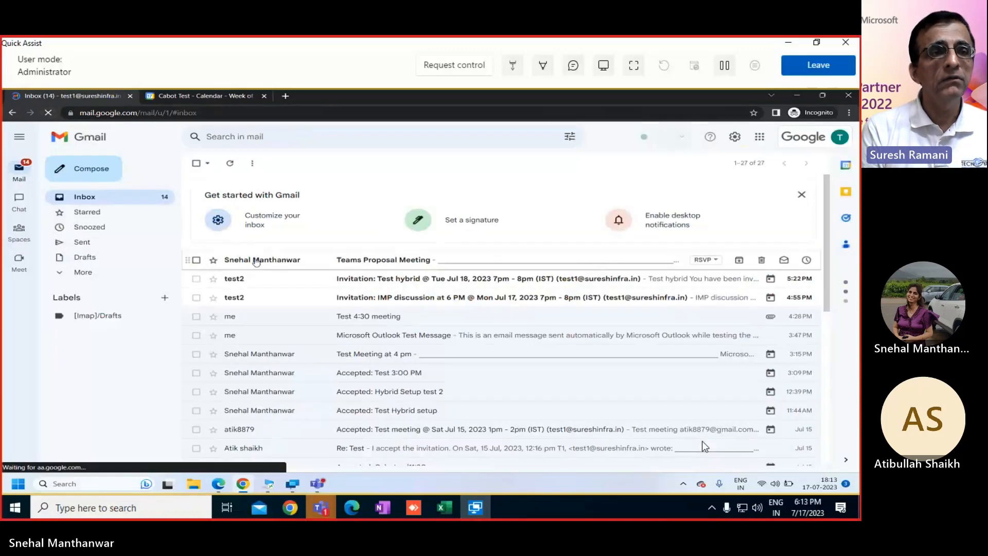
{"action": "left_click", "coordinate": [384, 260]}
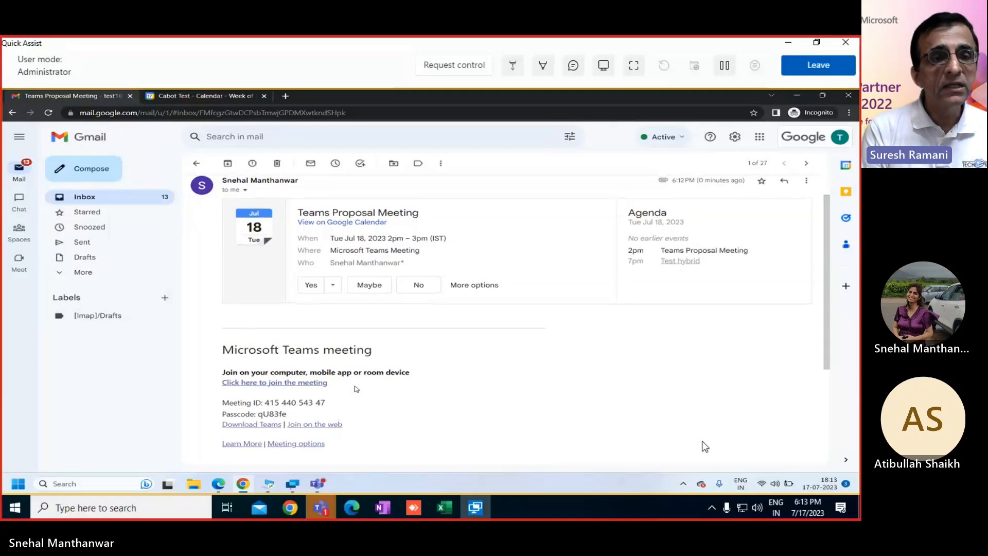
{"action": "mouse_move", "coordinate": [297, 392]}
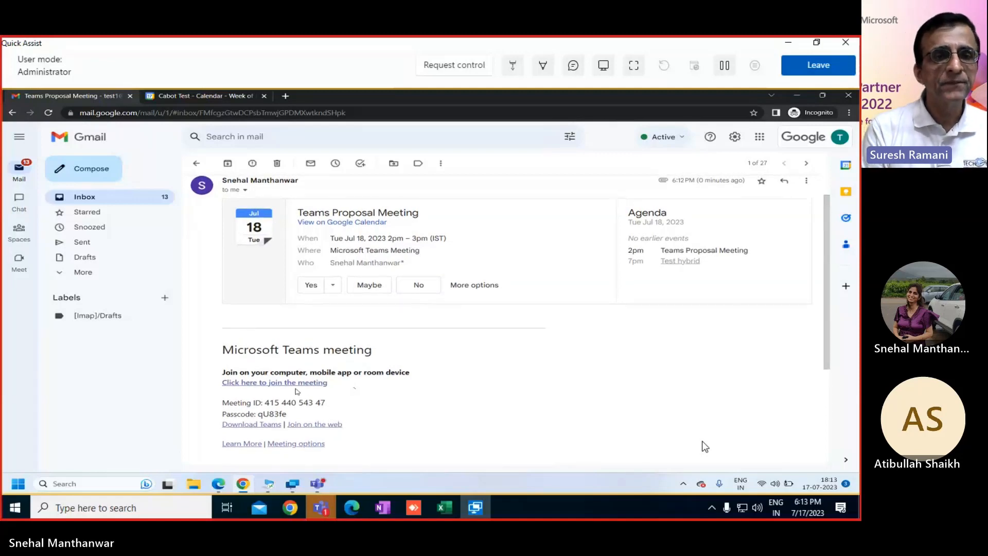
{"action": "left_click", "coordinate": [274, 382]}
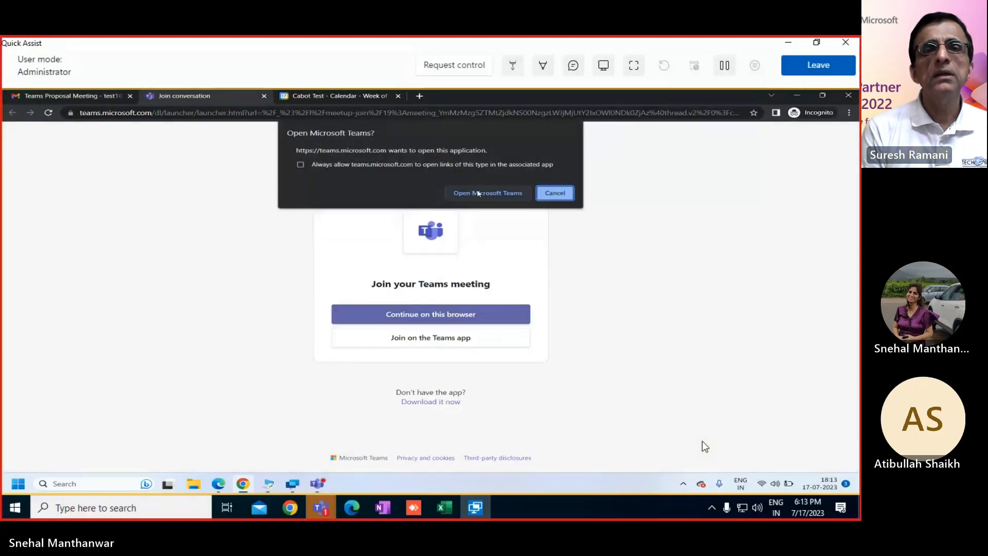
Launch Teams Proposal Meeting in the Teams app, then close the pre-join screen without joining
{"action": "left_click", "coordinate": [487, 193]}
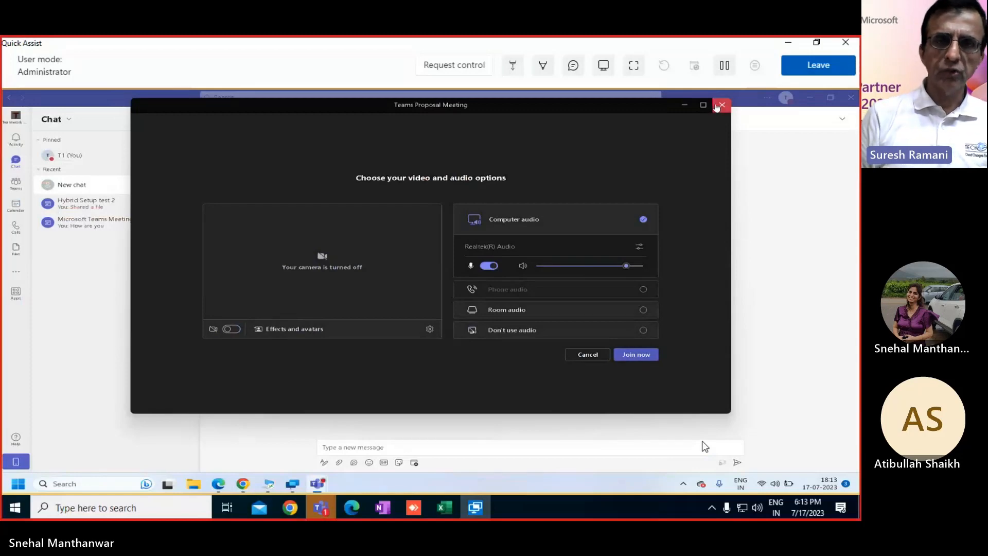
{"action": "left_click", "coordinate": [721, 105]}
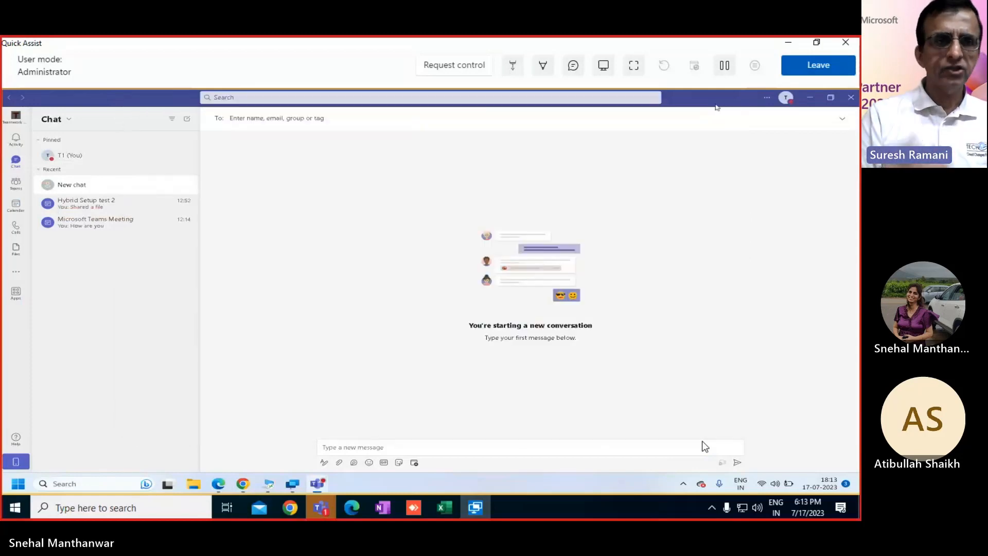